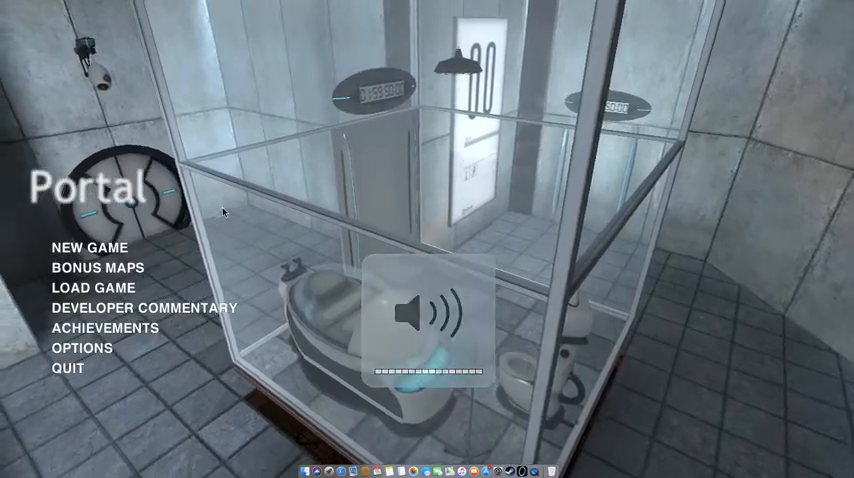
Start a new game from the first chapter via New Game.
left_click(86, 248)
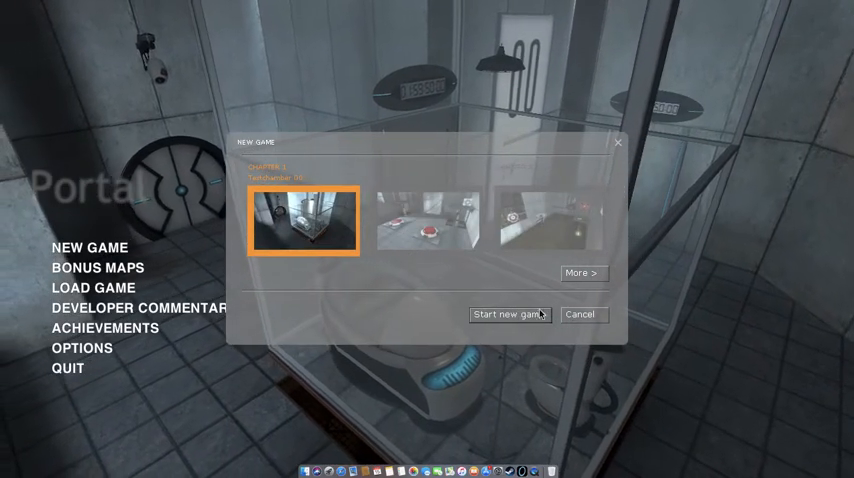
left_click(510, 314)
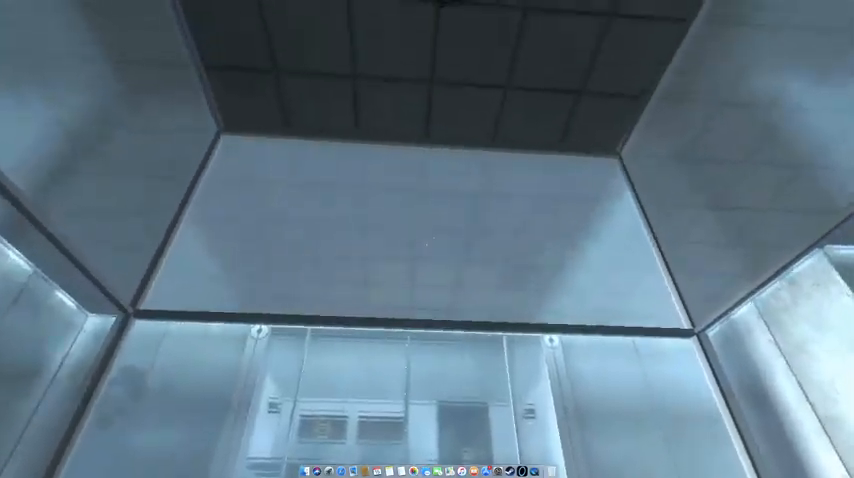
mouse_move(428, 240)
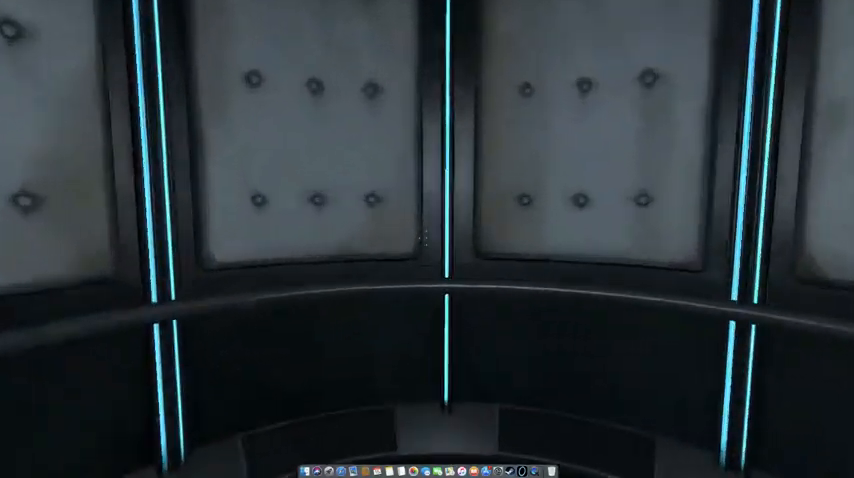
mouse_move(428, 240)
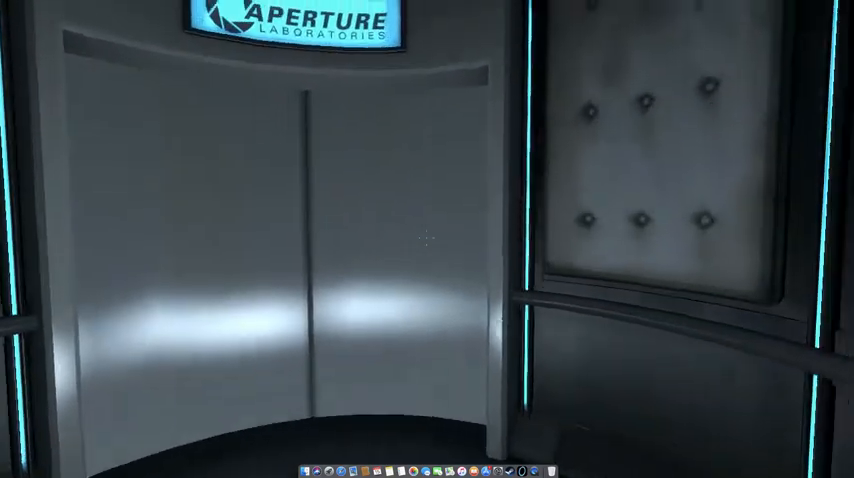
mouse_move(428, 240)
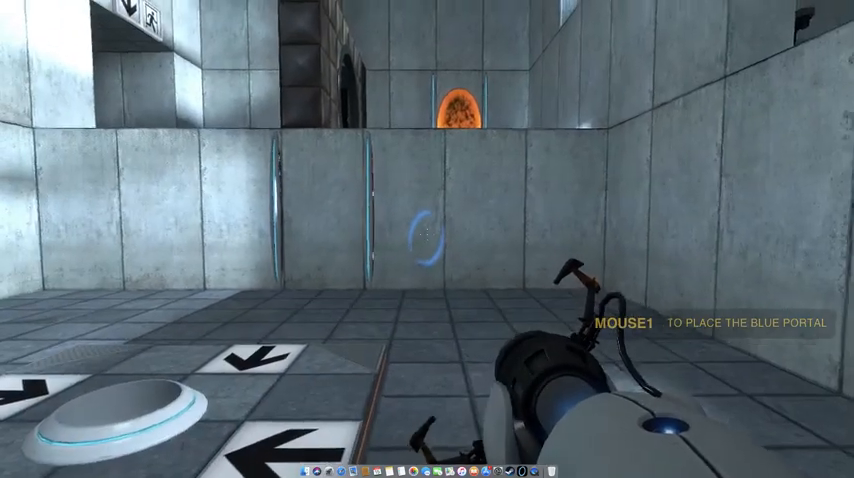
Fire a blue portal onto the wall ahead, then onto the chamber floor.
left_click(428, 240)
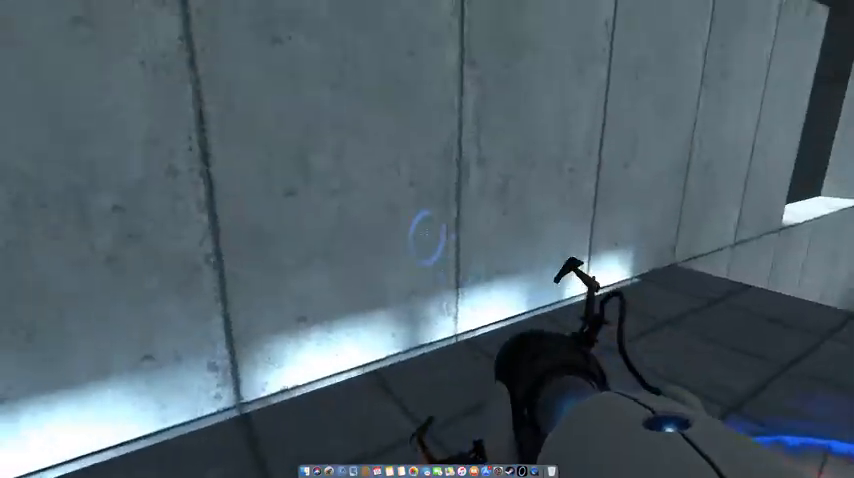
left_click(428, 240)
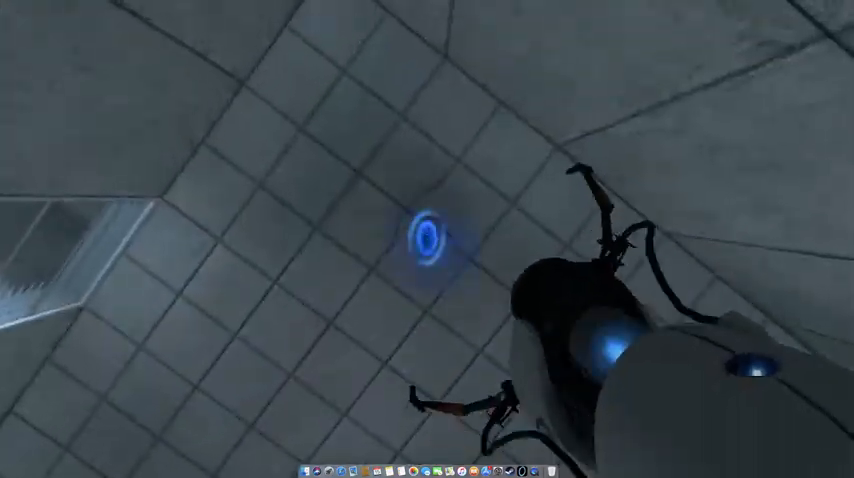
mouse_move(428, 240)
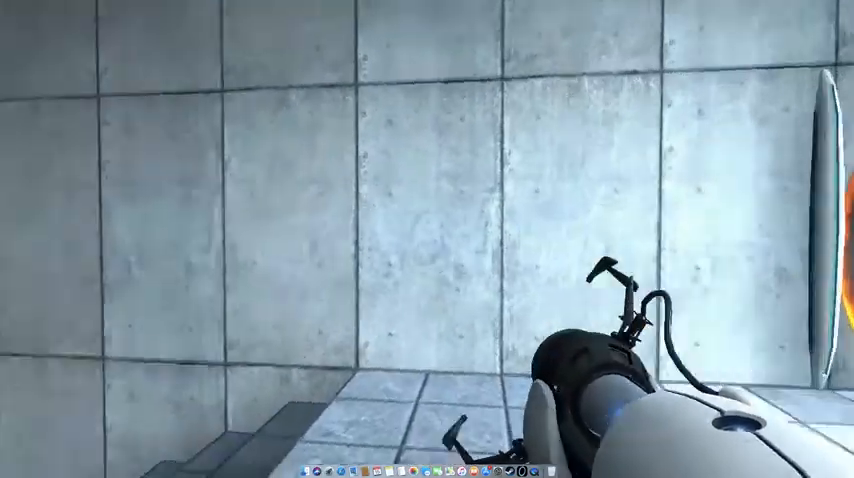
Fire a portal on the way out and walk toward the Aperture Laboratories elevator.
left_click(428, 240)
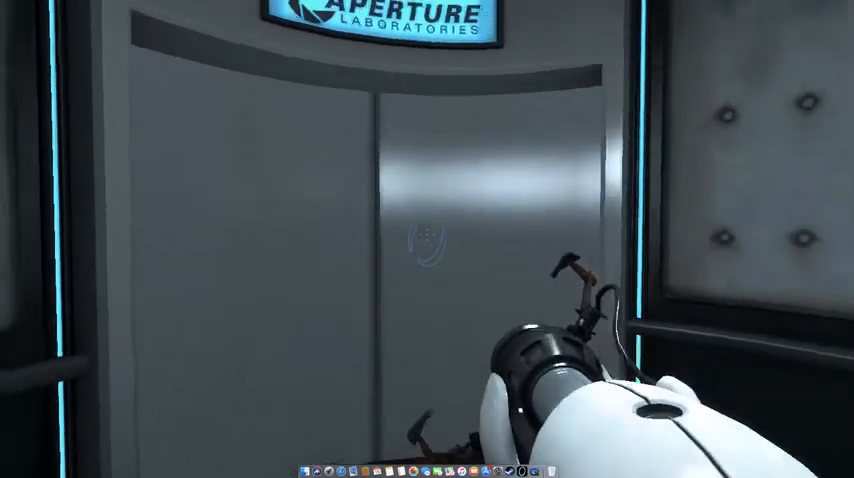
mouse_move(428, 240)
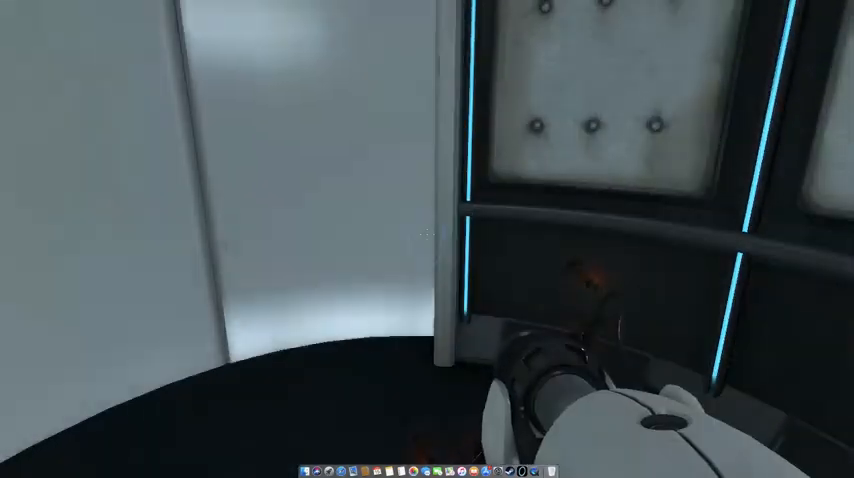
mouse_move(428, 240)
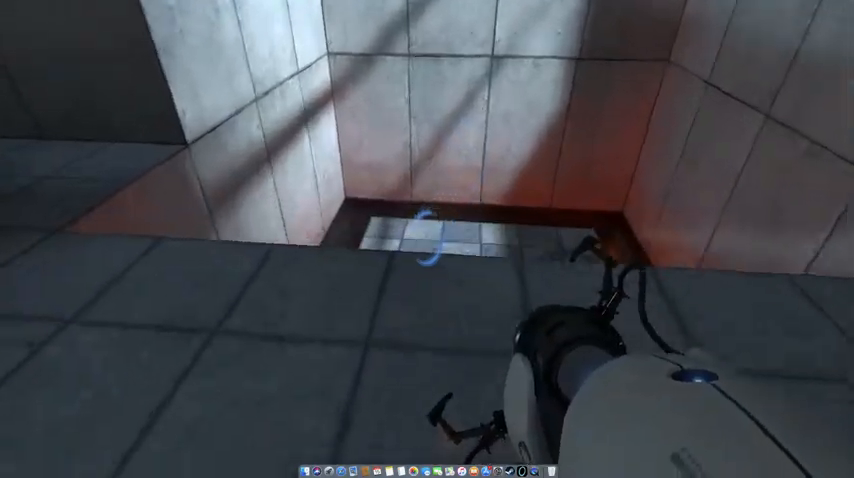
mouse_move(428, 240)
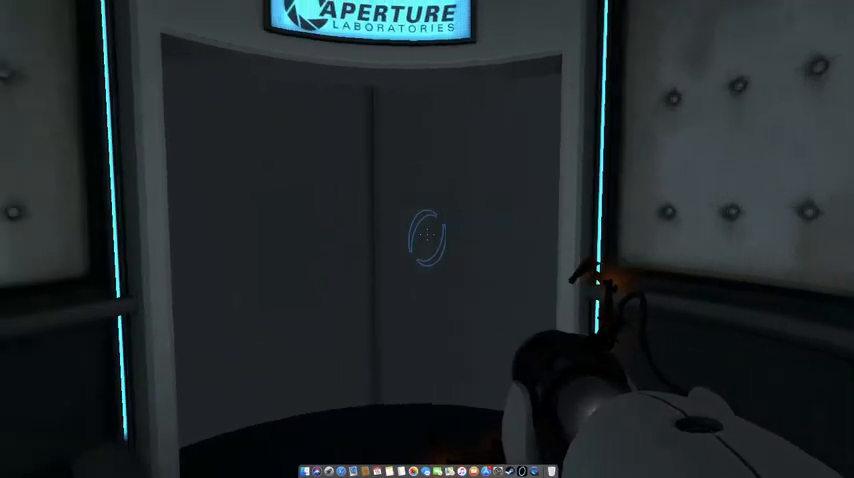
mouse_move(428, 240)
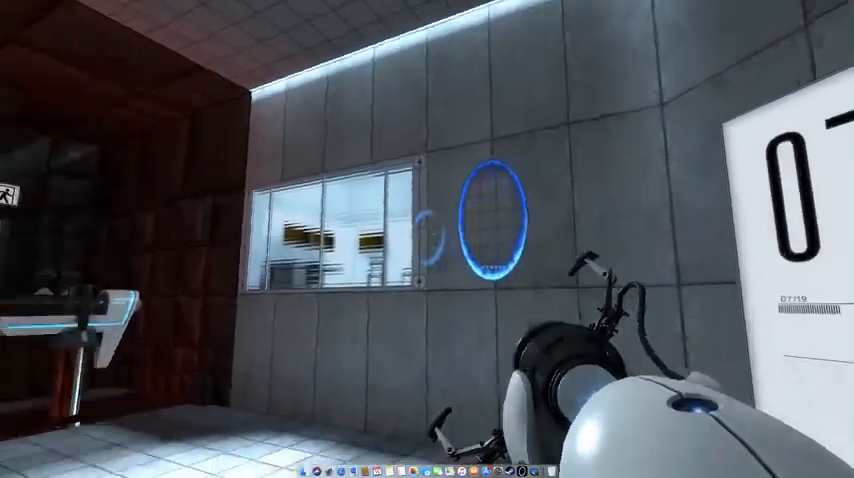
mouse_move(428, 240)
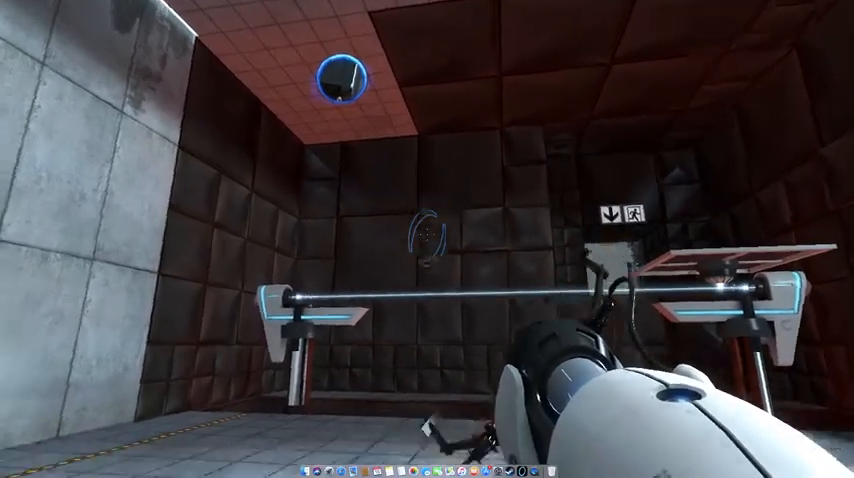
Pause the game with Escape after entering the next test chamber.
key("Escape")
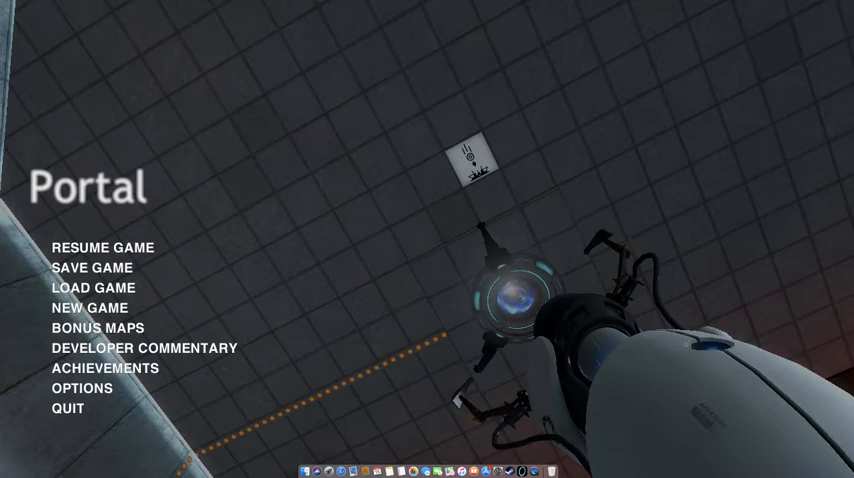
Resume play from the pause menu onto the grated walkway.
left_click(100, 248)
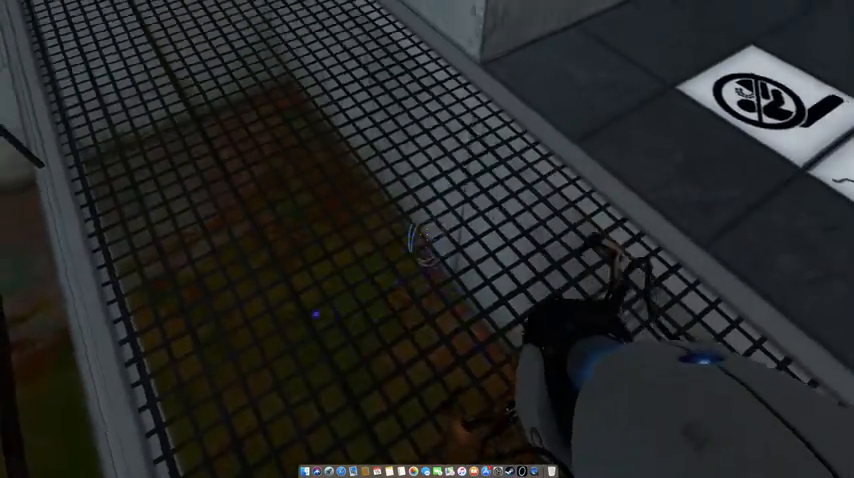
Fire a portal while crossing the grate and drop into the pit chamber below.
left_click(428, 240)
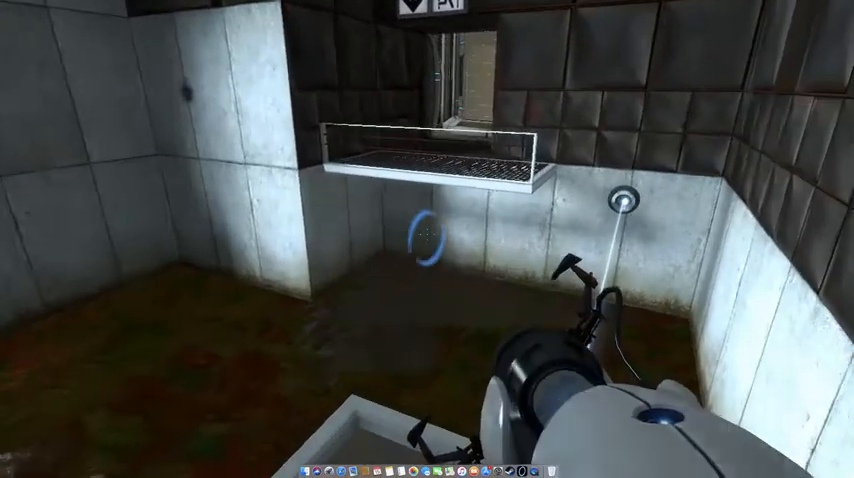
mouse_move(428, 240)
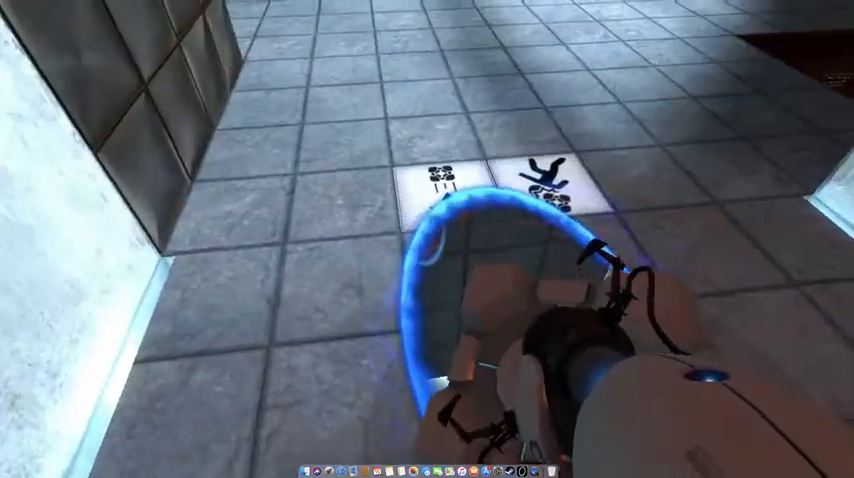
mouse_move(428, 240)
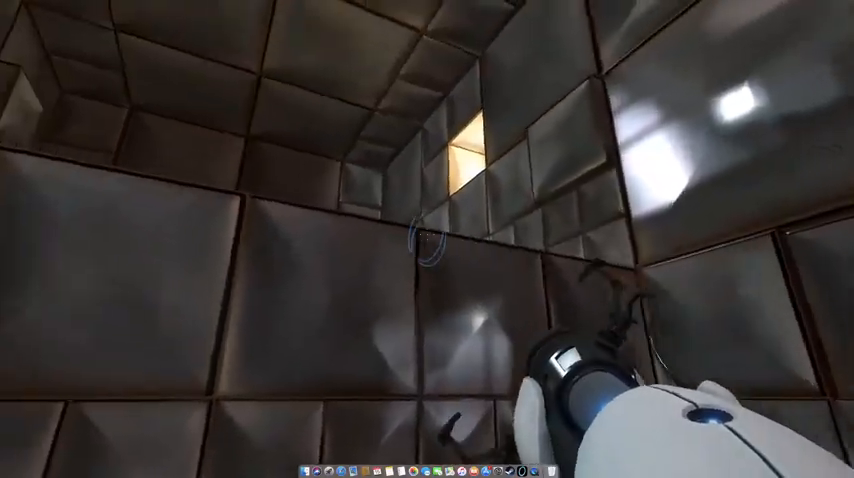
mouse_move(428, 240)
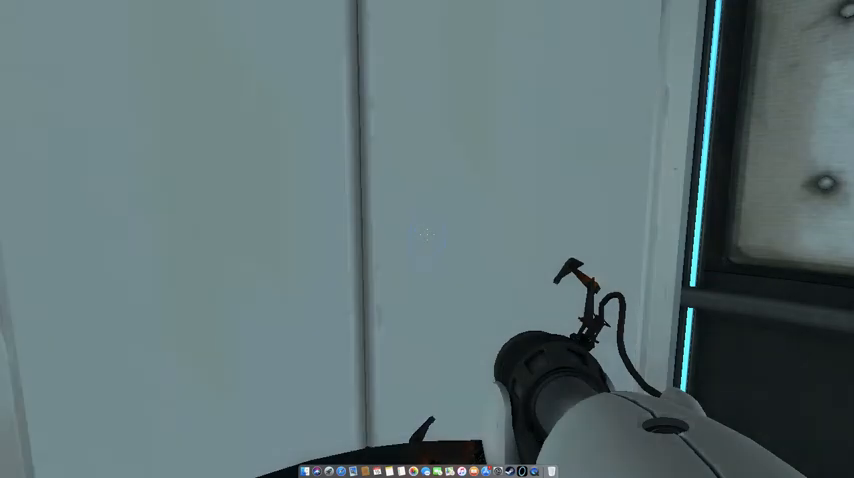
Fire blue portals on the concrete room's far wall, unlocking an achievement near the turret.
left_click(420, 240)
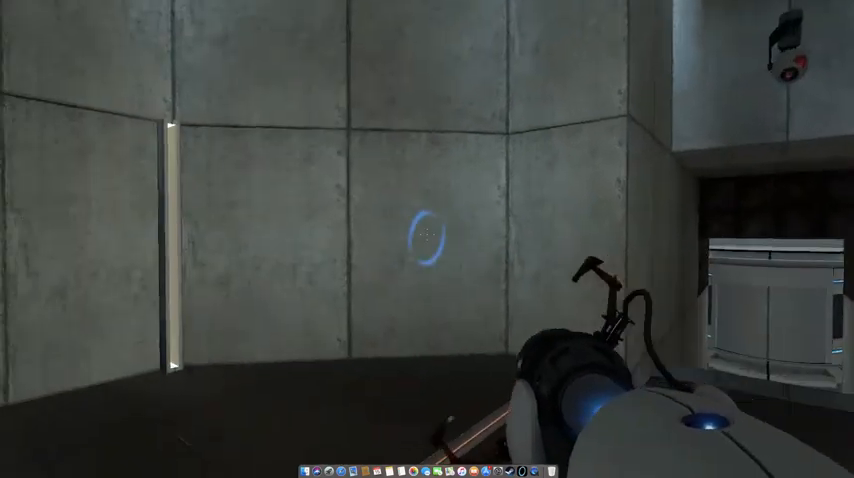
left_click(428, 240)
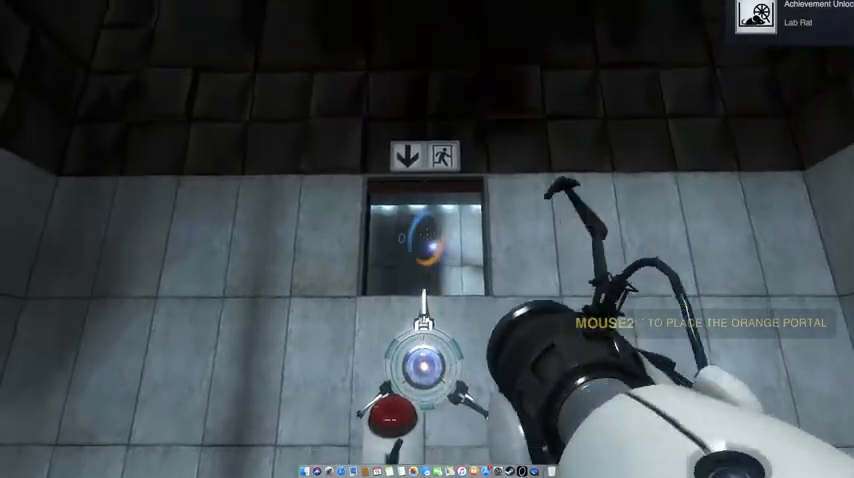
Fire a portal to get past the sentry turret toward the exit lift.
left_click(428, 240)
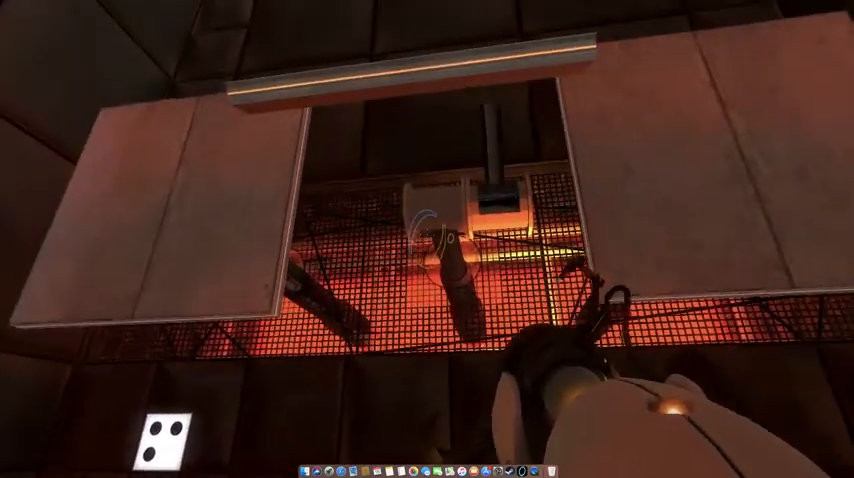
mouse_move(428, 240)
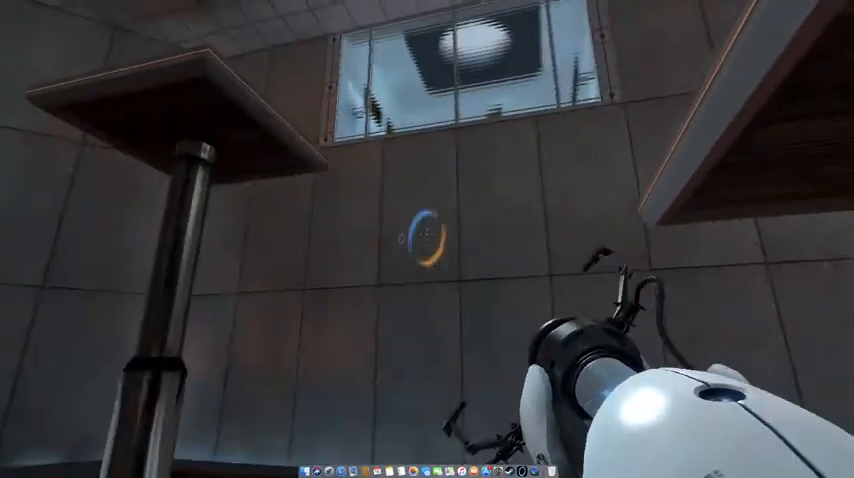
mouse_move(428, 240)
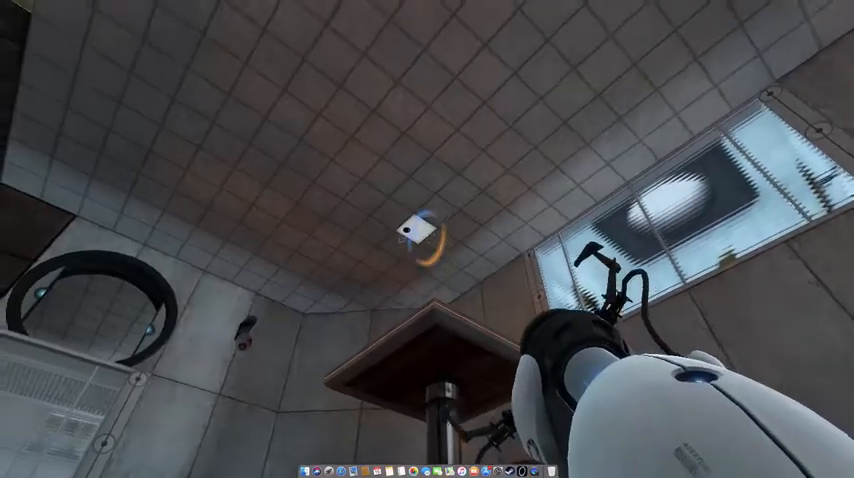
mouse_move(428, 240)
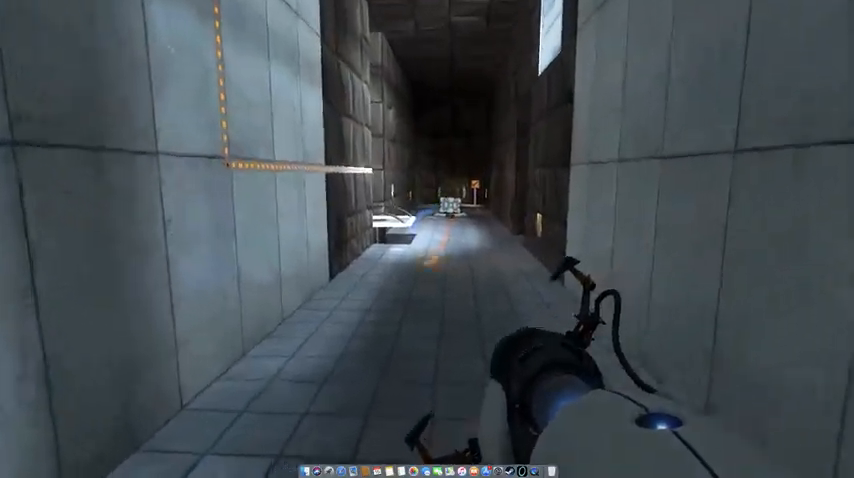
mouse_move(428, 240)
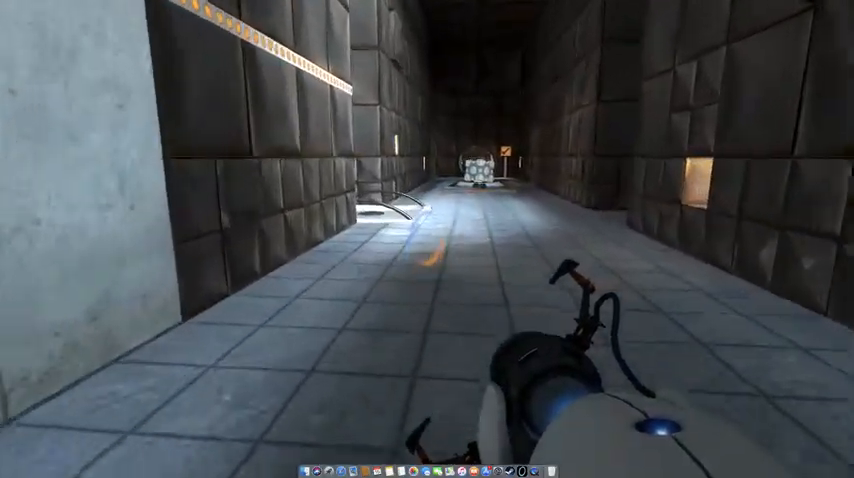
mouse_move(428, 240)
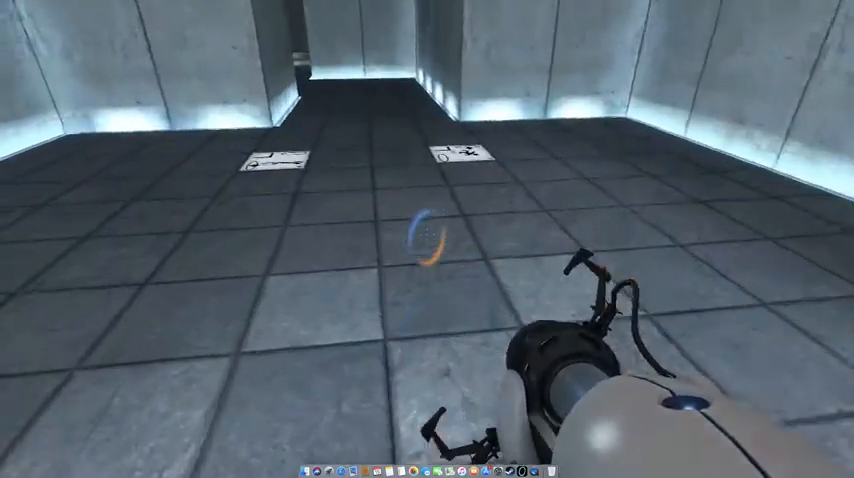
mouse_move(428, 240)
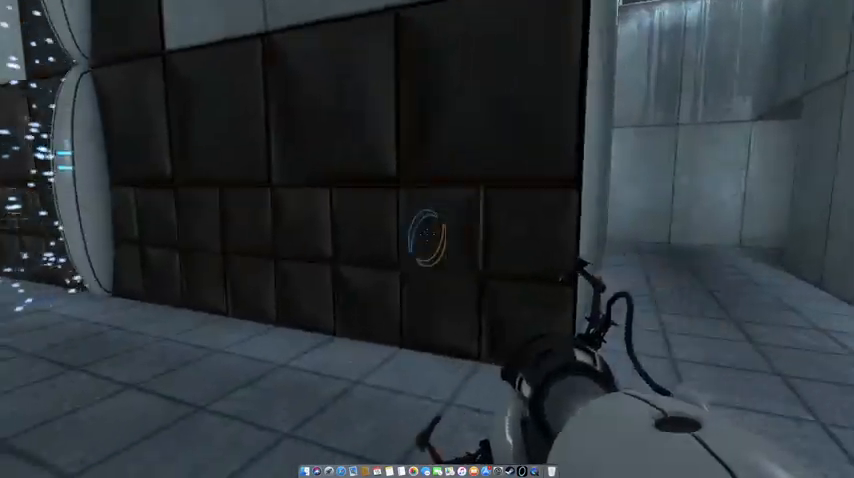
Bring up the Save Game dialog listing the save slots.
left_click(90, 268)
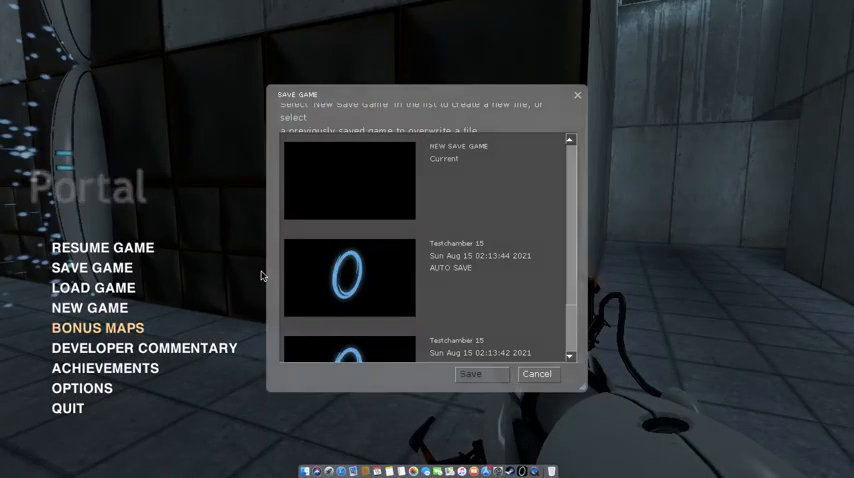
Save progress to a 'New Save Game' slot and return to the pause menu.
left_click(348, 178)
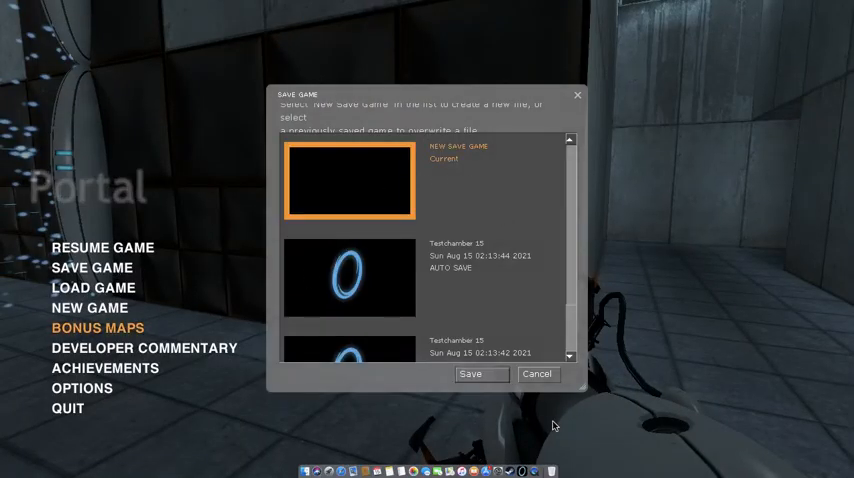
mouse_move(480, 378)
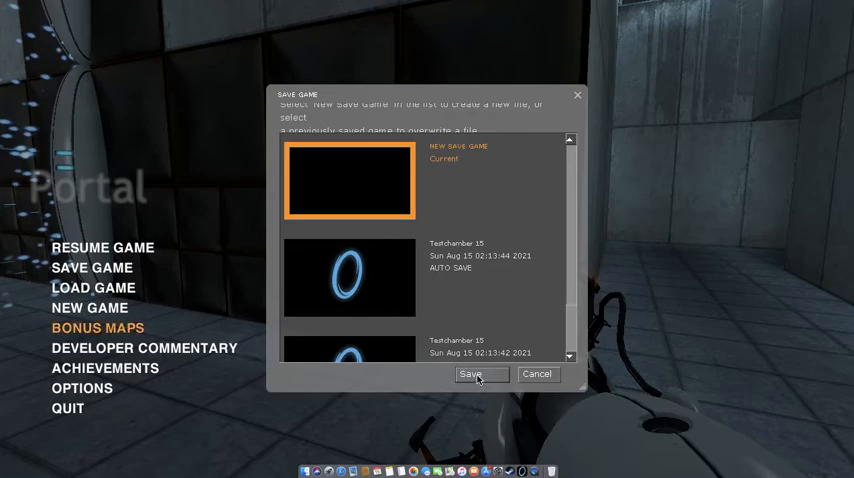
left_click(480, 374)
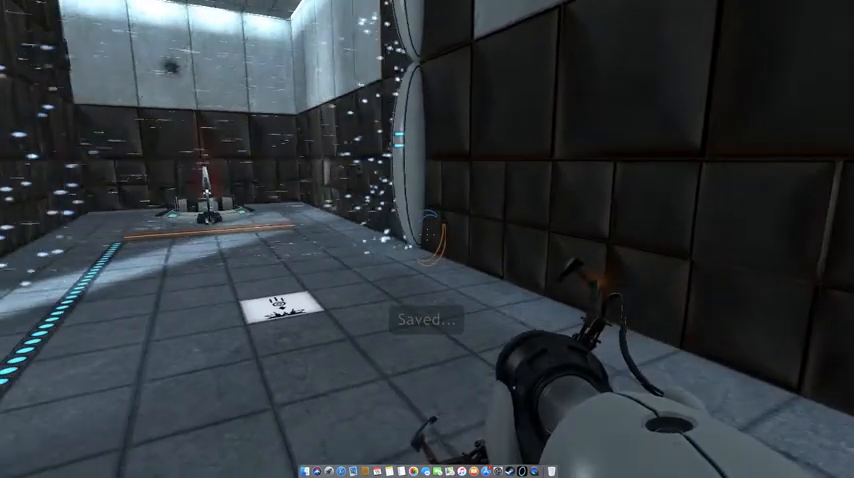
key("Escape")
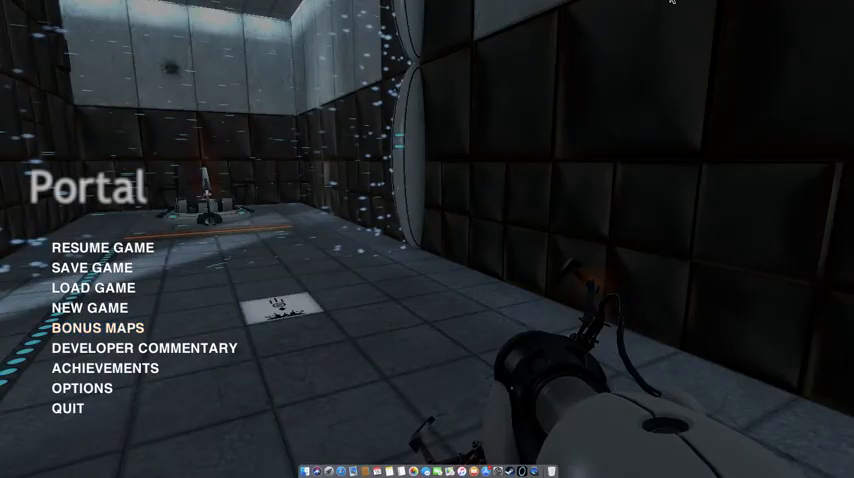